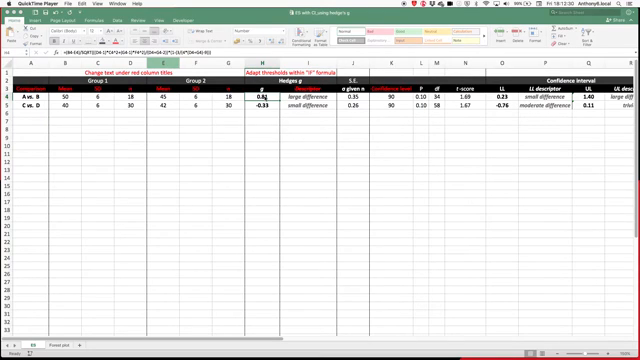
# Scroll across the sheet to reach the A vs. B confidence level cell K4
pyautogui.hscroll(3)
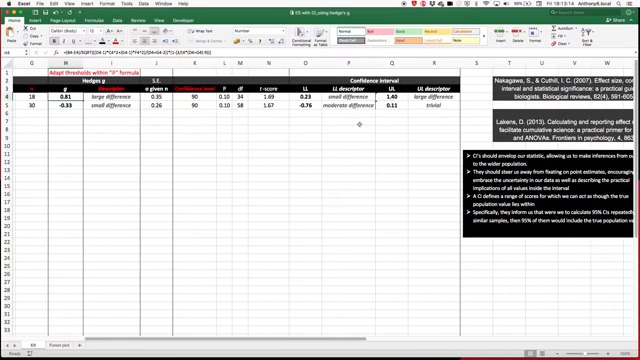
pyautogui.hscroll(3)
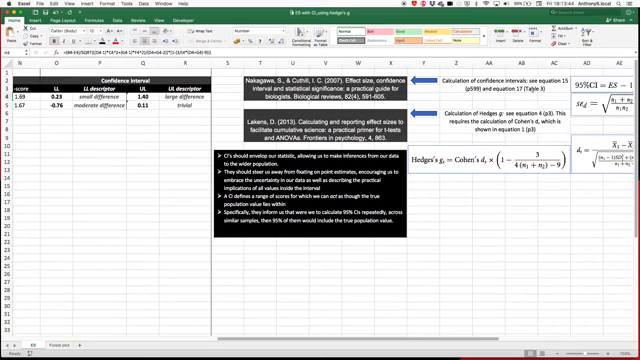
pyautogui.hscroll(3)
pyautogui.write('95')
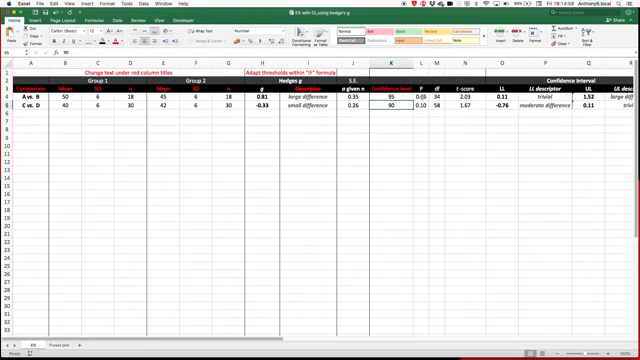
pyautogui.click(398, 95)
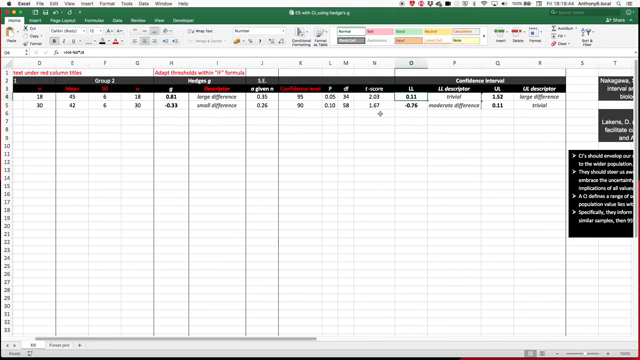
pyautogui.hscroll(3)
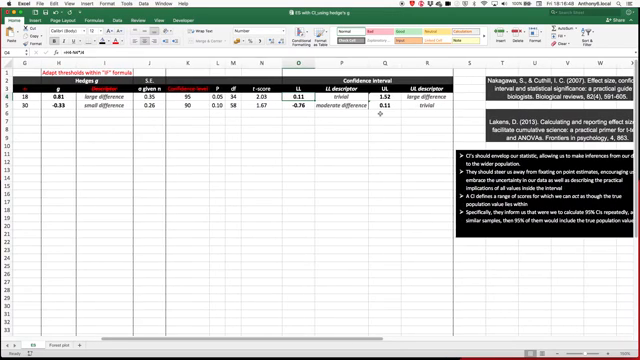
# Check the new 91% confidence row, then switch to the Forest plot sheet
pyautogui.hscroll(-3)
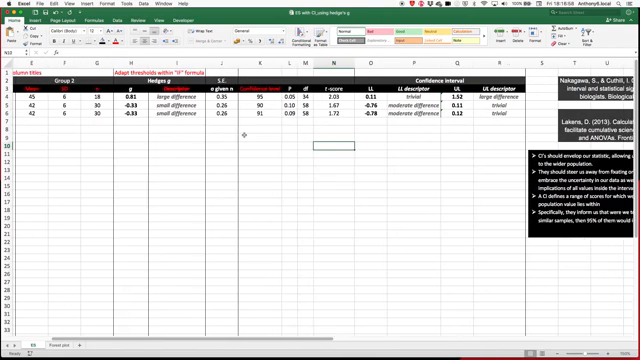
pyautogui.hscroll(3)
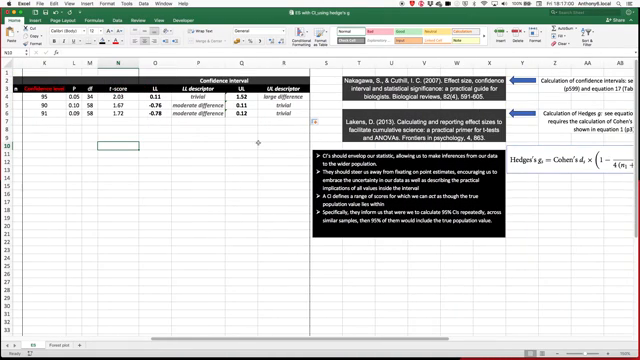
pyautogui.click(63, 344)
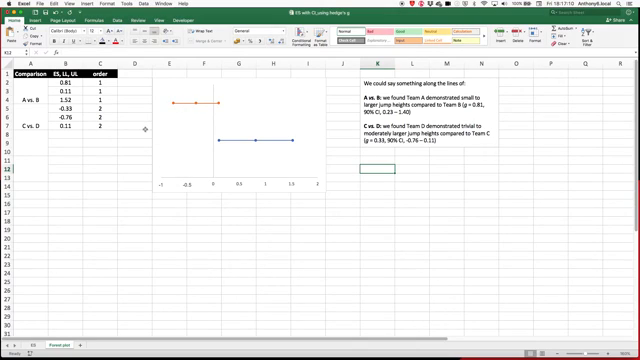
# Insert the A vs. B scatter chart and start naming its first series
pyautogui.click(65, 91)
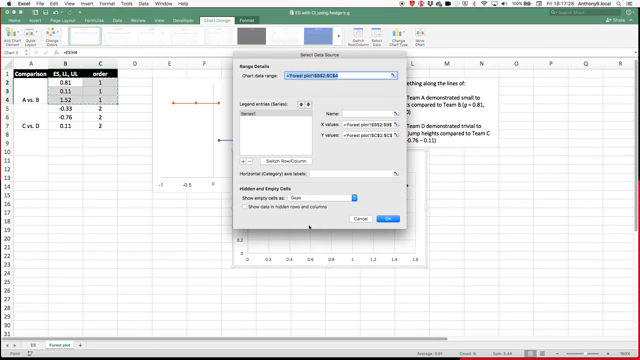
pyautogui.click(383, 218)
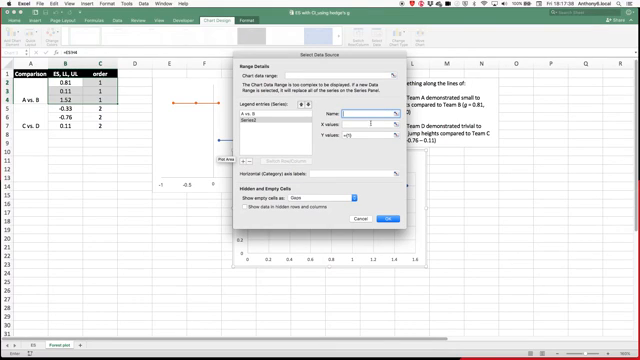
# Pick the C vs. D values as the second series' range
pyautogui.click(376, 218)
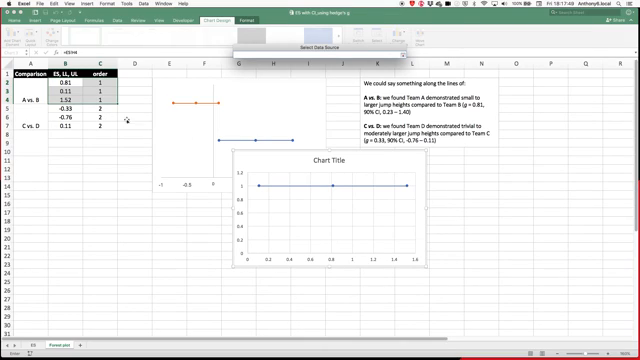
pyautogui.click(68, 108)
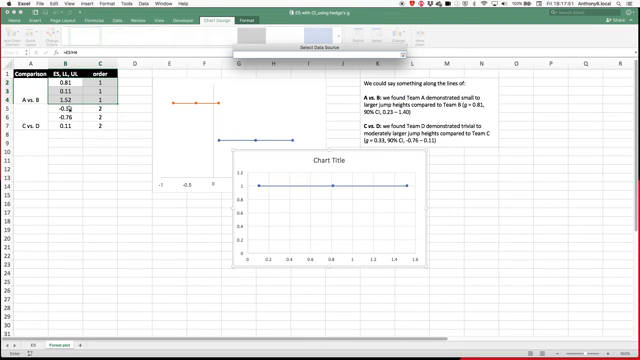